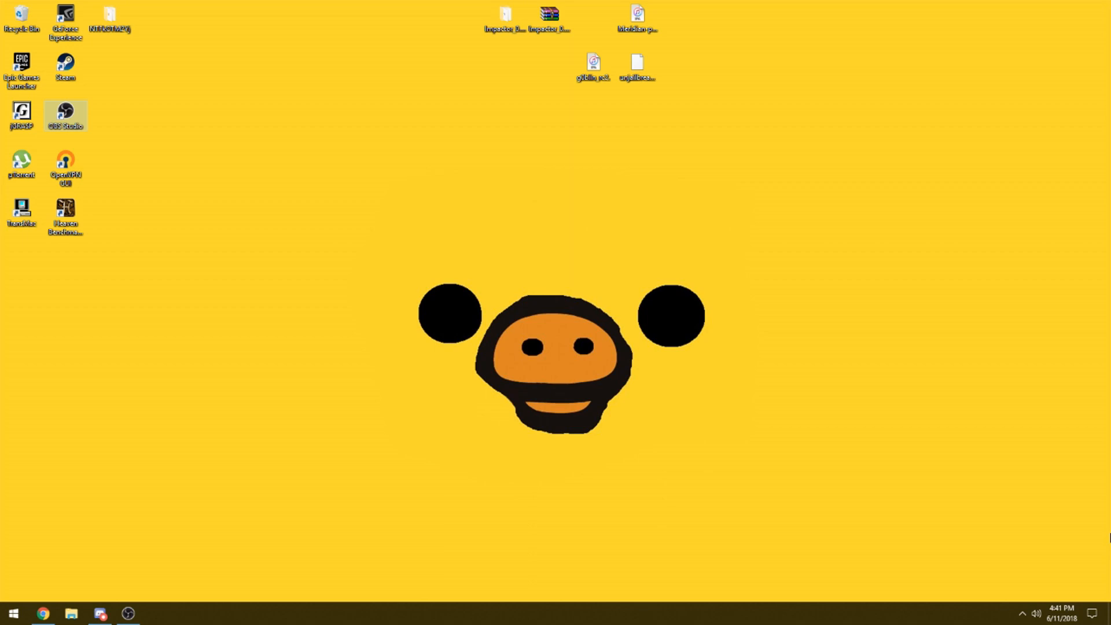
Bring Chrome forward and zoom out to view CoolStar's root screenshot and 16 GB tweet.
{"action": "left_click", "coordinate": [44, 611]}
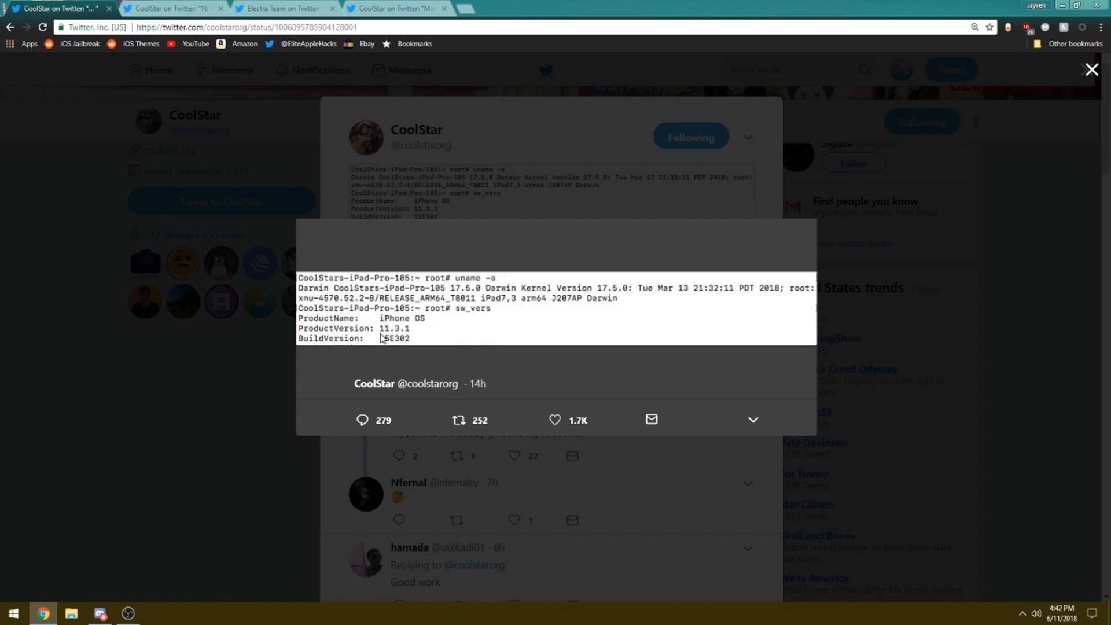
{"action": "mouse_move", "coordinate": [447, 319]}
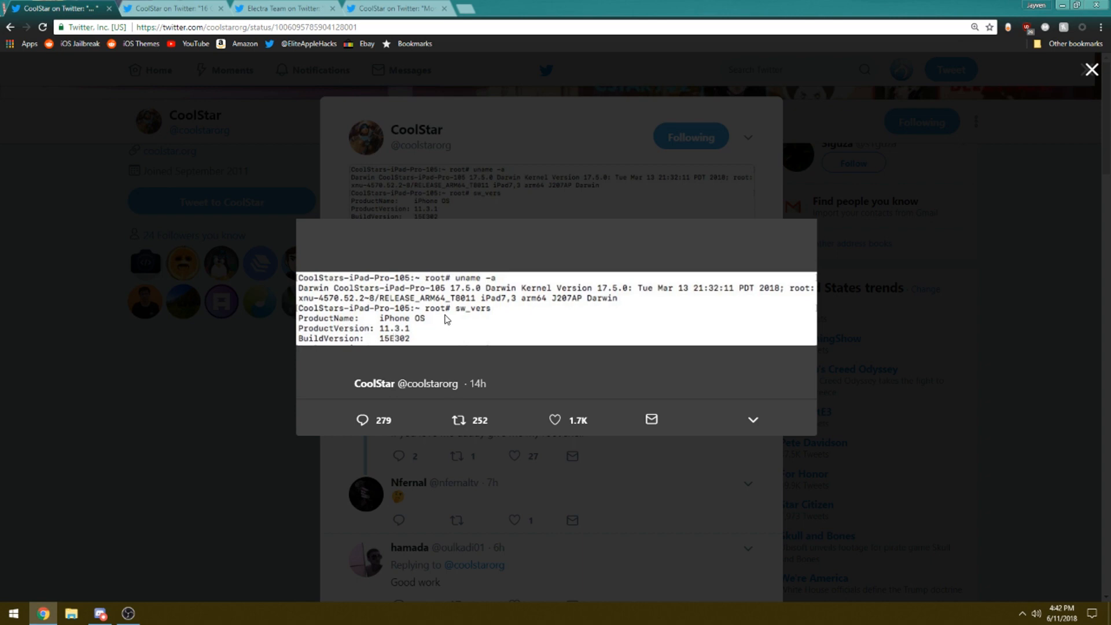
{"action": "mouse_move", "coordinate": [437, 315]}
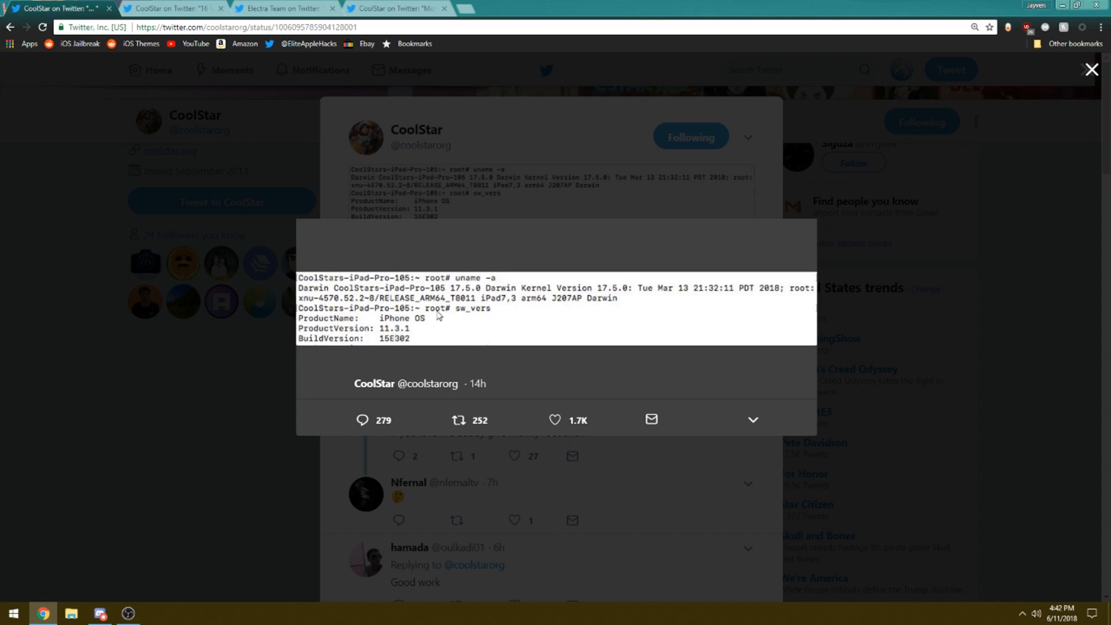
{"action": "mouse_move", "coordinate": [426, 338]}
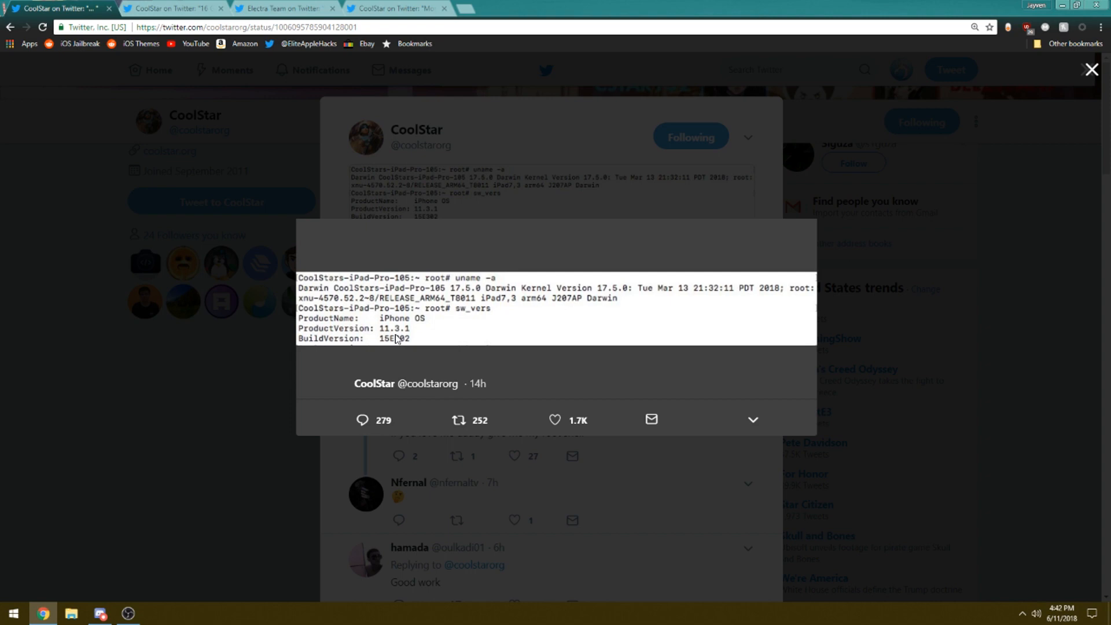
{"action": "key", "text": "ctrl+-"}
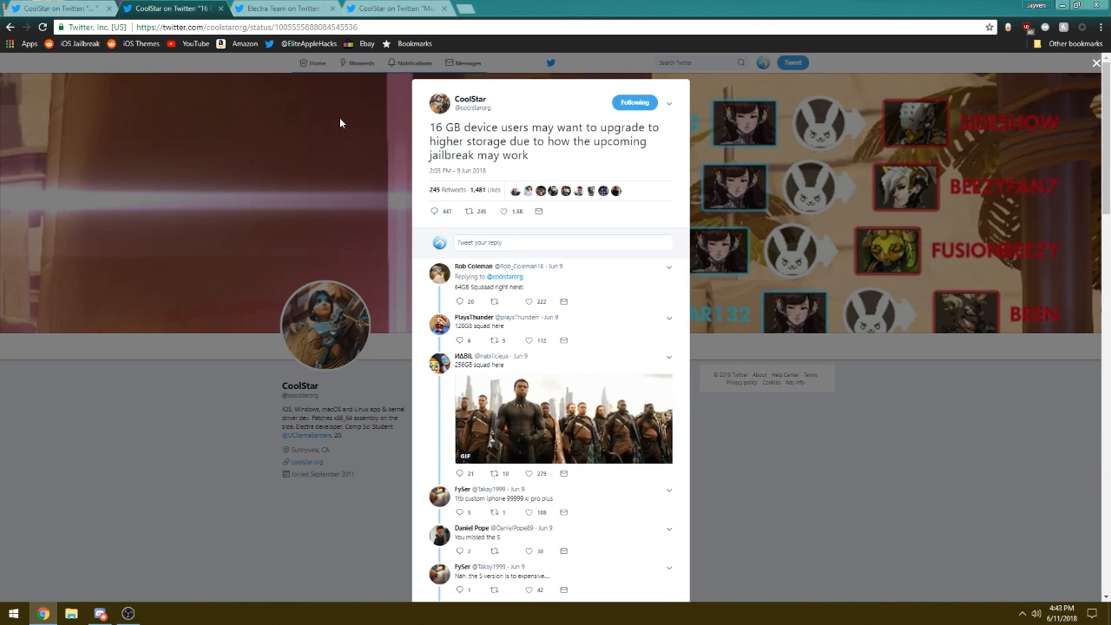
Show the Electra Team tweet announcing full jailbreak of iOS 11.2–11.2.6.
{"action": "left_click", "coordinate": [290, 7]}
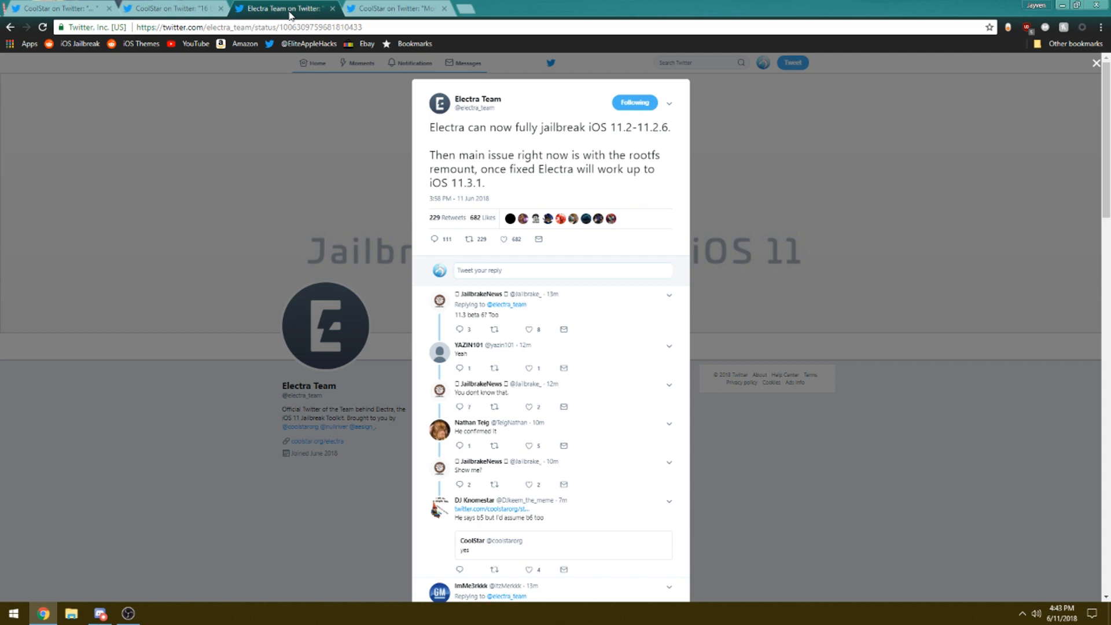
Show CoolStar's 'More updates' tweet on rootfs remount working on 11.3.
{"action": "left_click", "coordinate": [403, 7]}
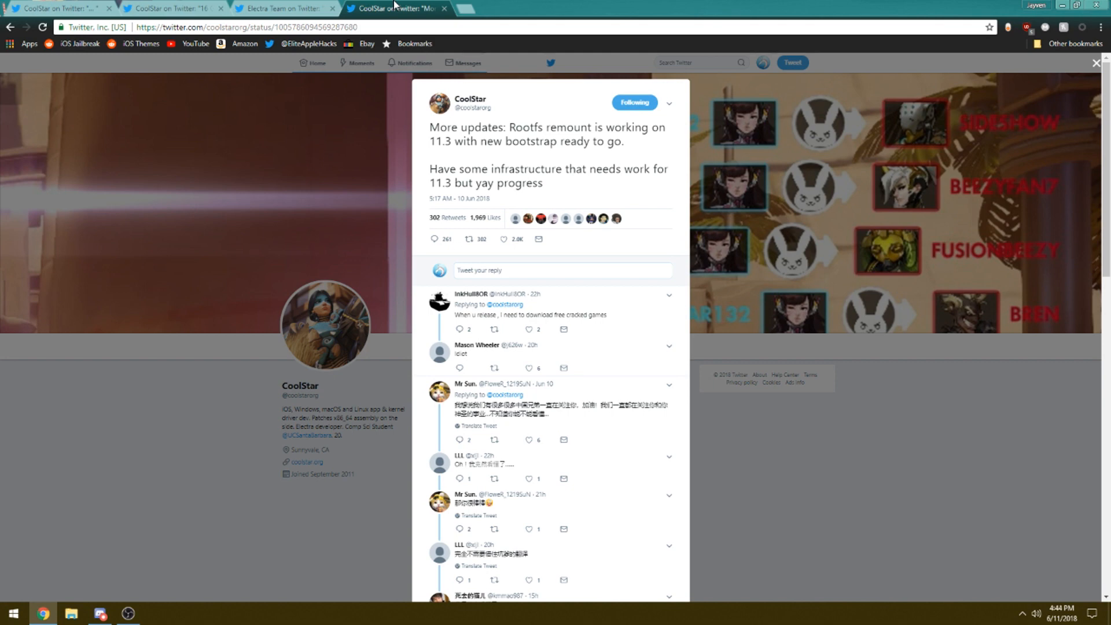
{"action": "mouse_move", "coordinate": [1061, 10]}
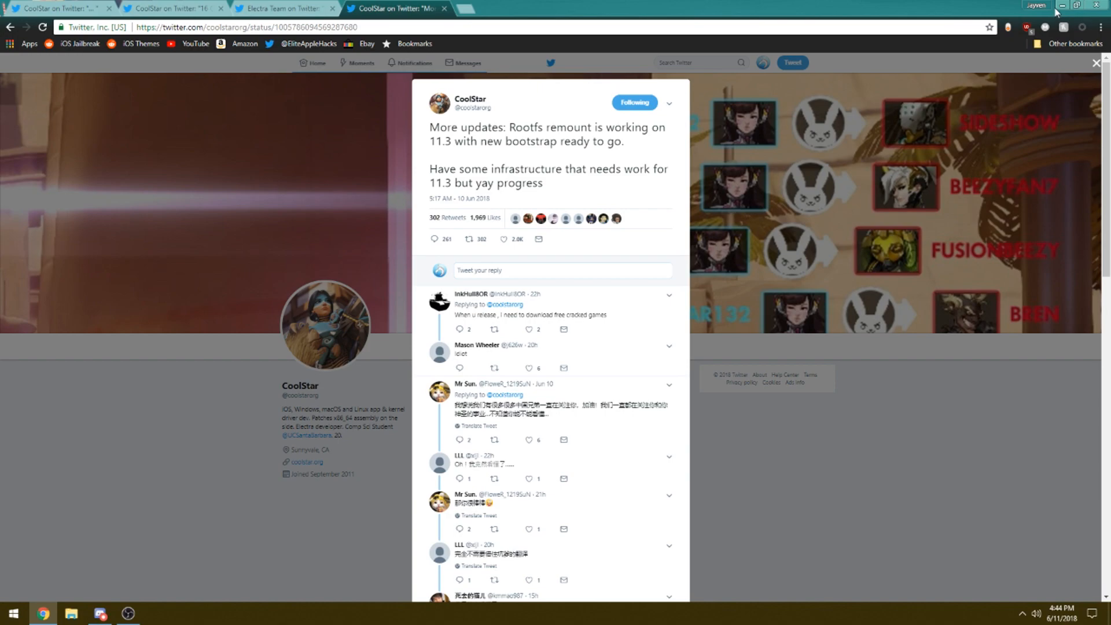